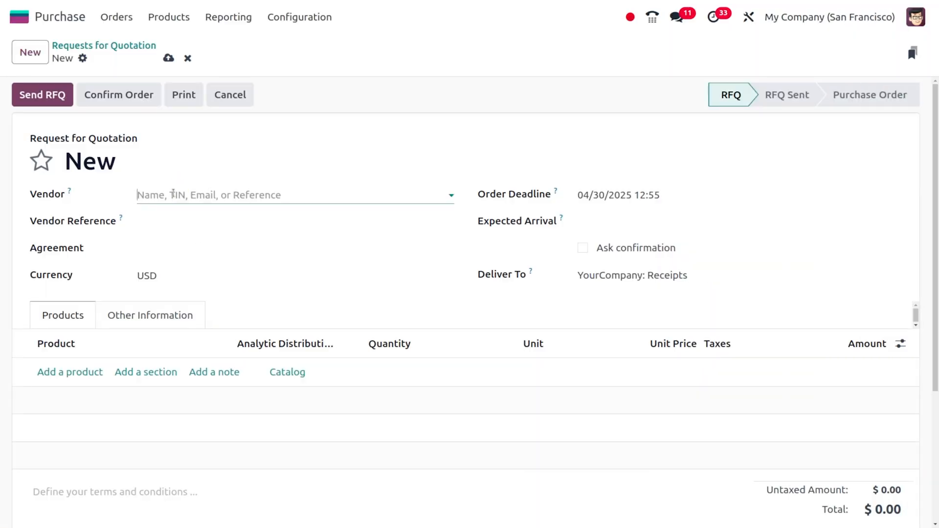
Step: Set Azure Interior as the RFQ's vendor and add an empty product line
{"action": "left_click", "coordinate": [293, 194]}
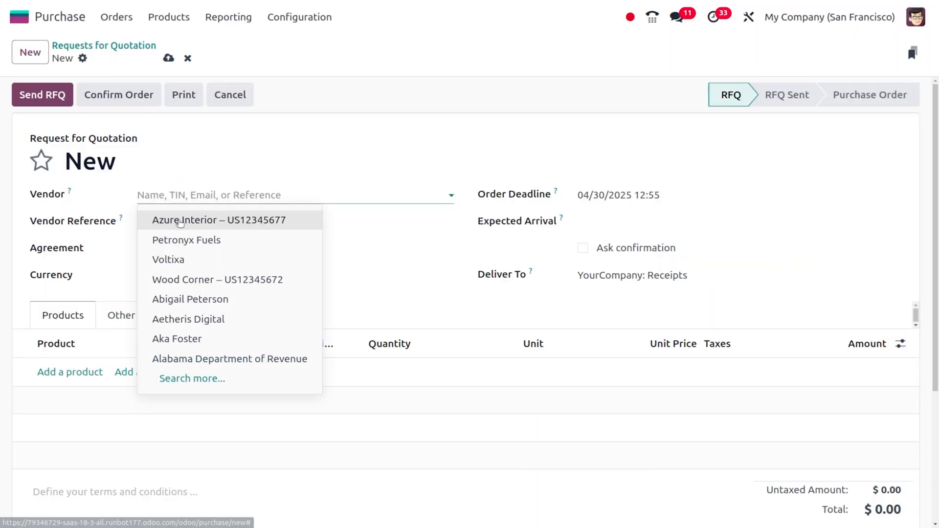
{"action": "left_click", "coordinate": [218, 220]}
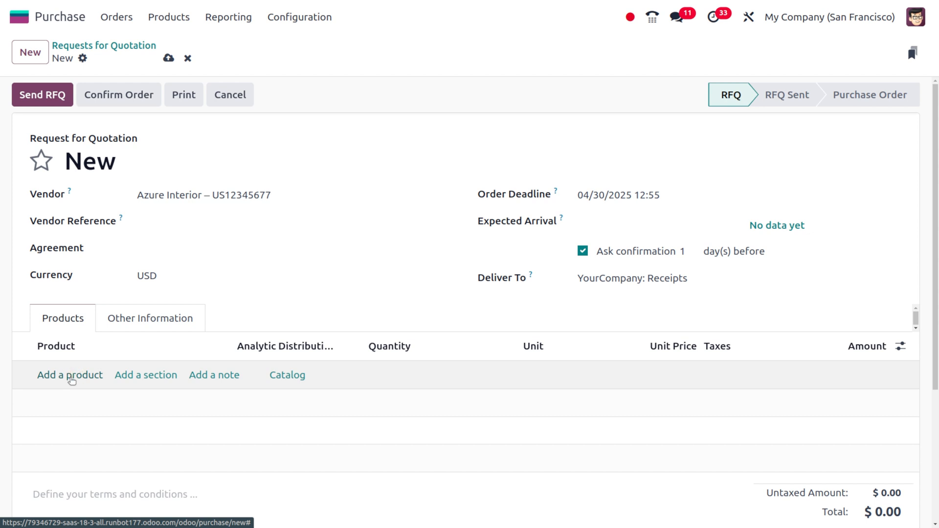
{"action": "left_click", "coordinate": [69, 375]}
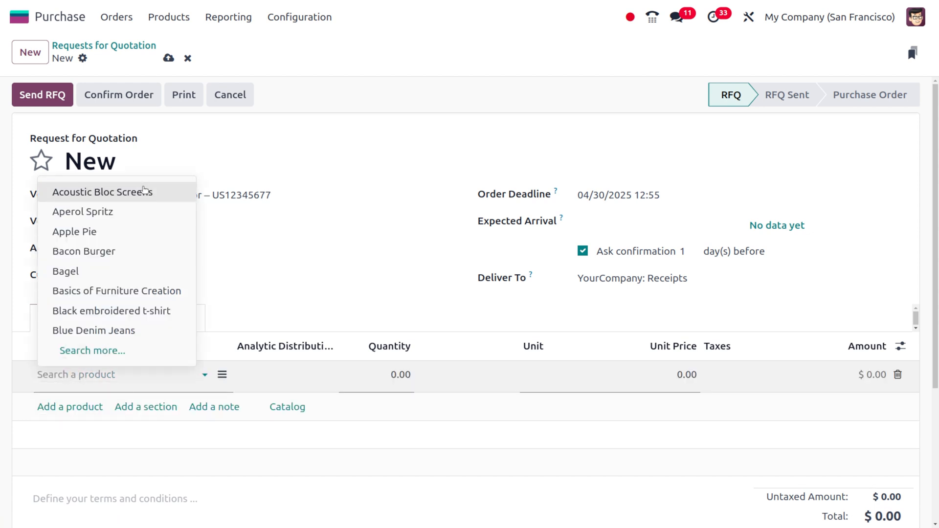
Step: Add Acoustic Bloc Screens with quantities of 10 Wood and 20 White variants
{"action": "left_click", "coordinate": [102, 191]}
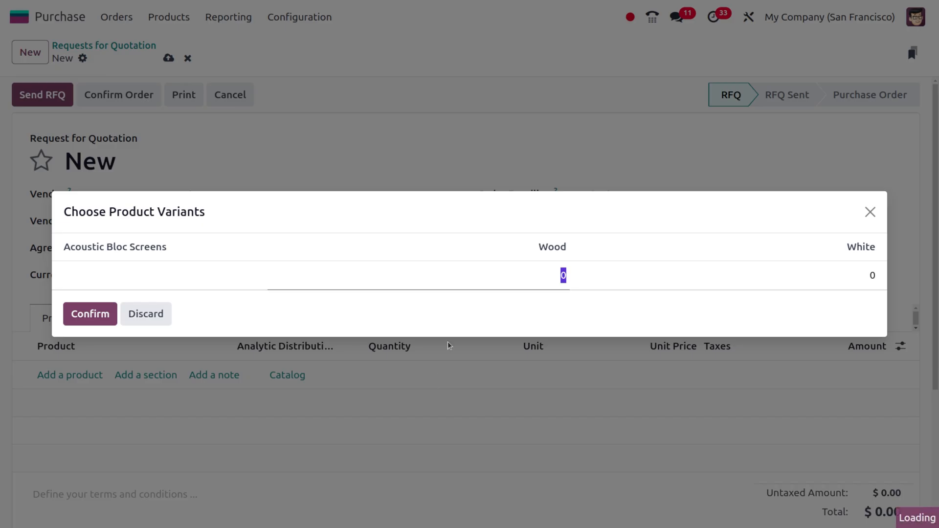
{"action": "type", "text": "10"}
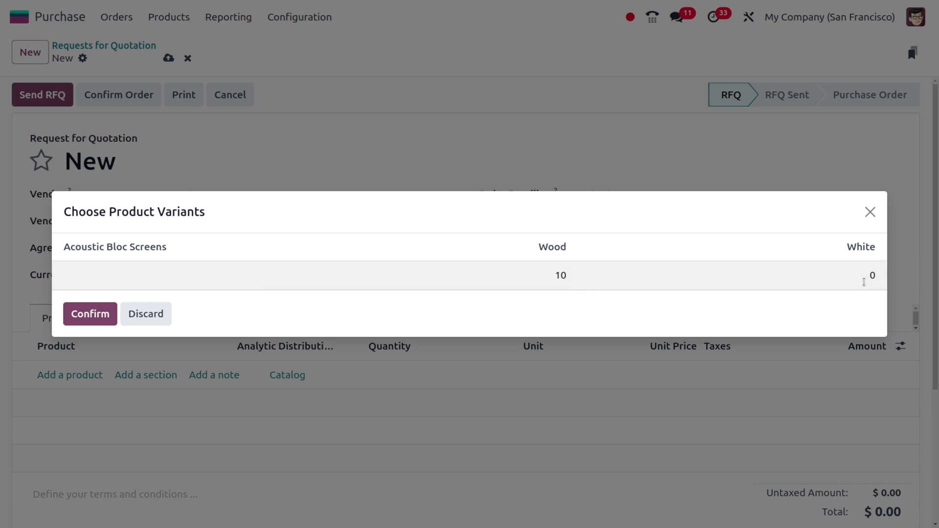
{"action": "type", "text": "20"}
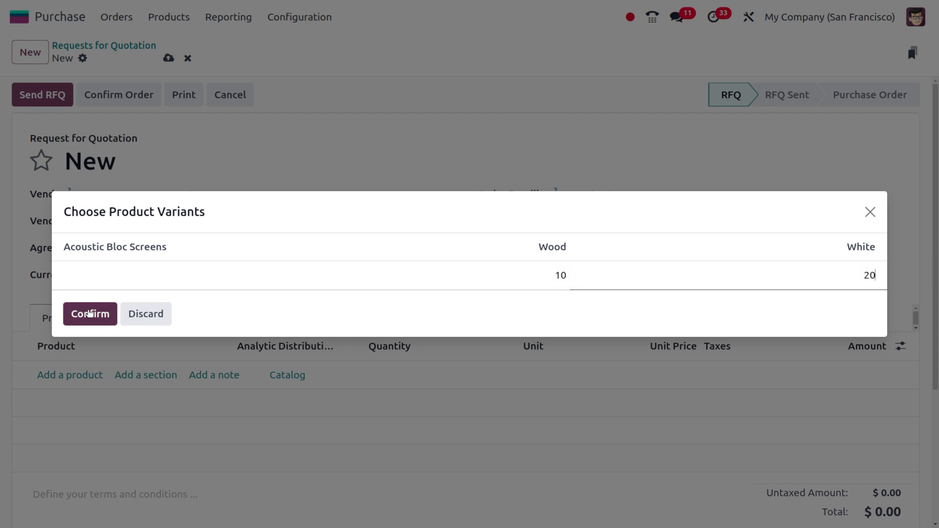
{"action": "left_click", "coordinate": [91, 314]}
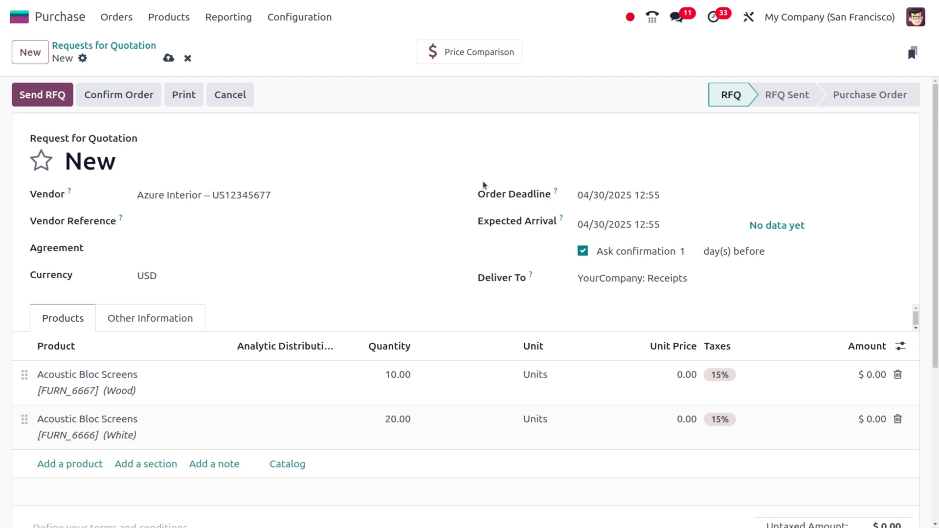
{"action": "mouse_move", "coordinate": [486, 52]}
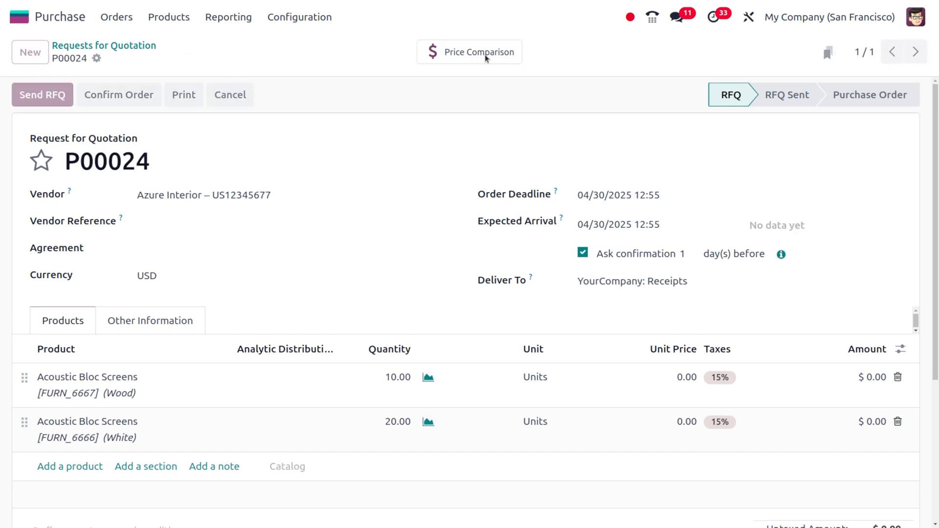
{"action": "left_click", "coordinate": [469, 51]}
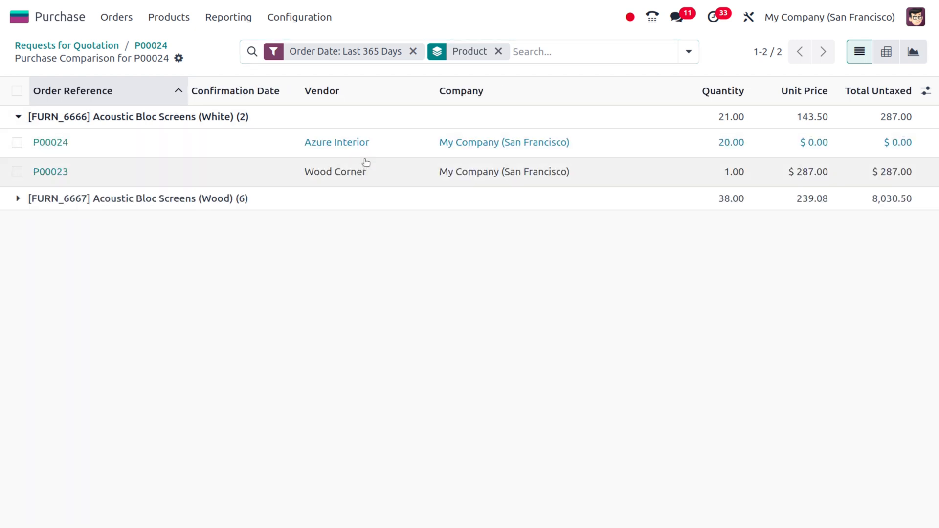
{"action": "mouse_move", "coordinate": [336, 171]}
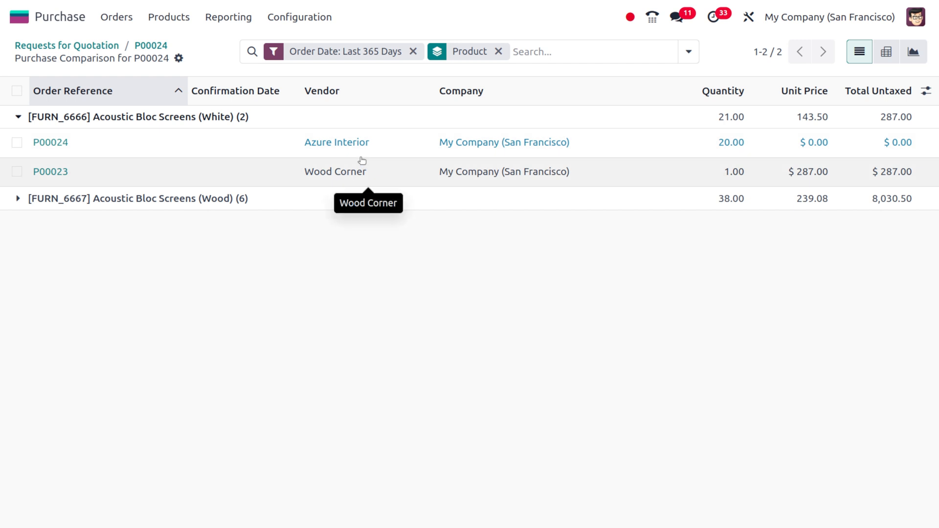
{"action": "mouse_move", "coordinate": [769, 148]}
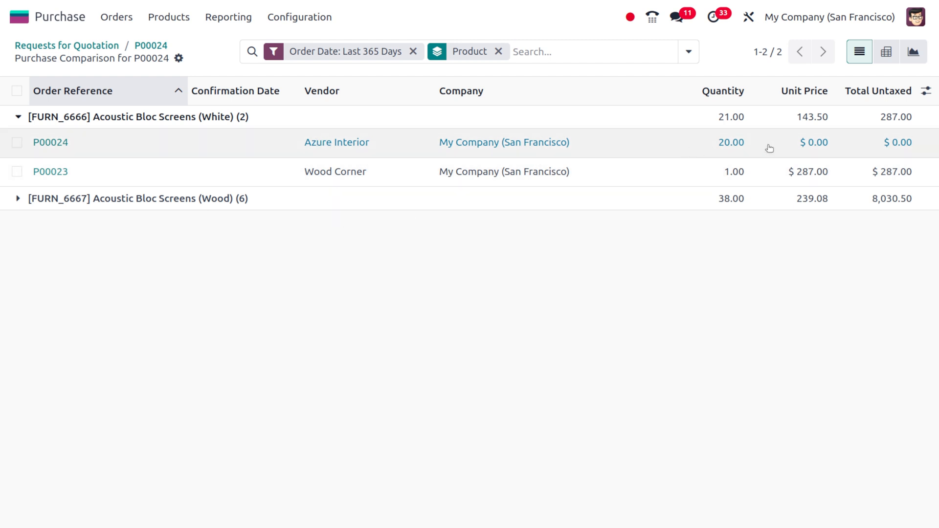
{"action": "mouse_move", "coordinate": [811, 155]}
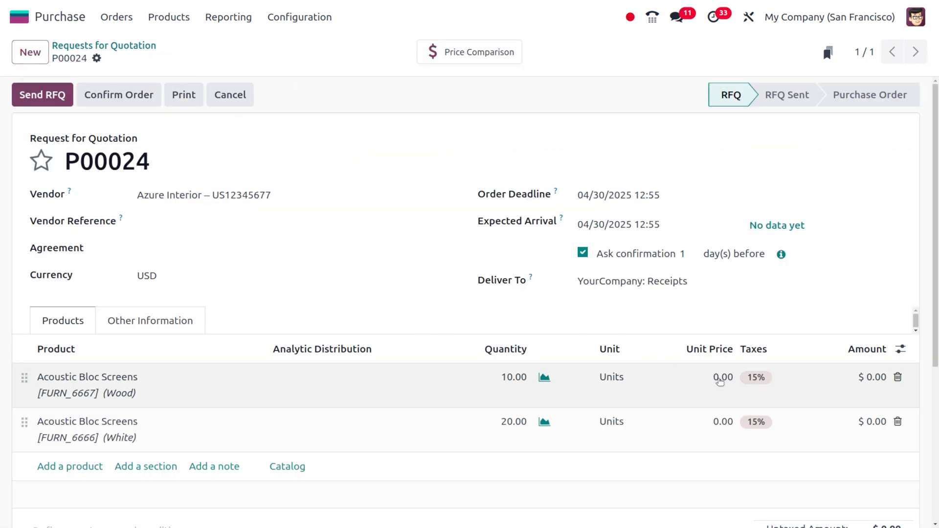
Step: Enter unit prices 250 for Wood and 270 for White on P00024, then view Price Comparison
{"action": "left_click", "coordinate": [723, 376]}
{"action": "type", "text": "250"}
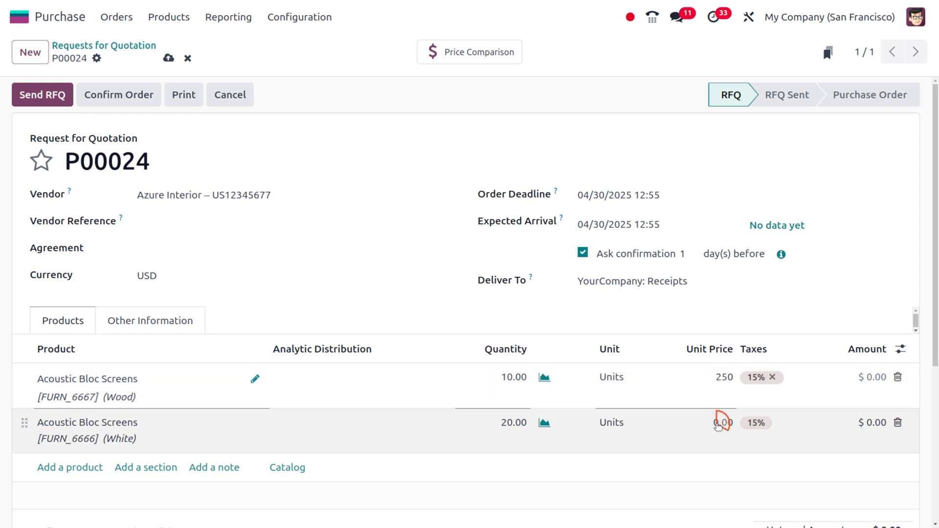
{"action": "type", "text": "270"}
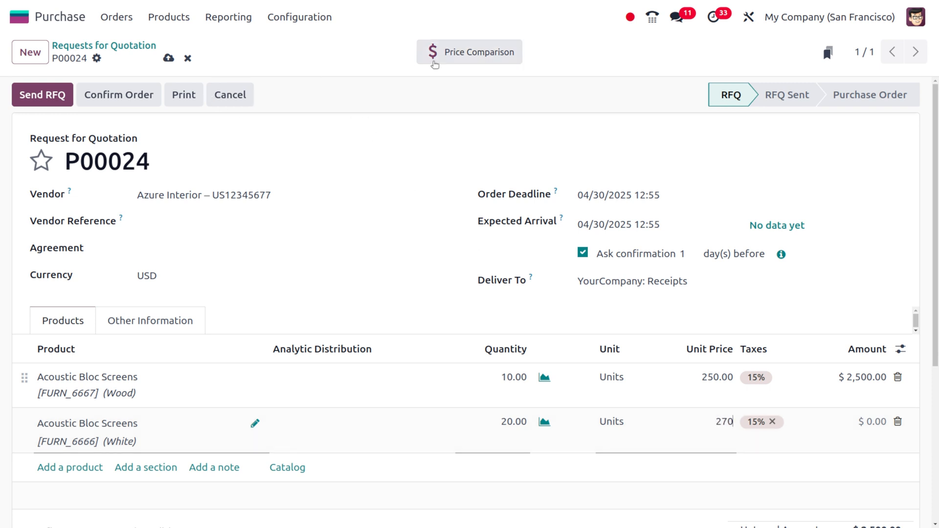
{"action": "left_click", "coordinate": [470, 51]}
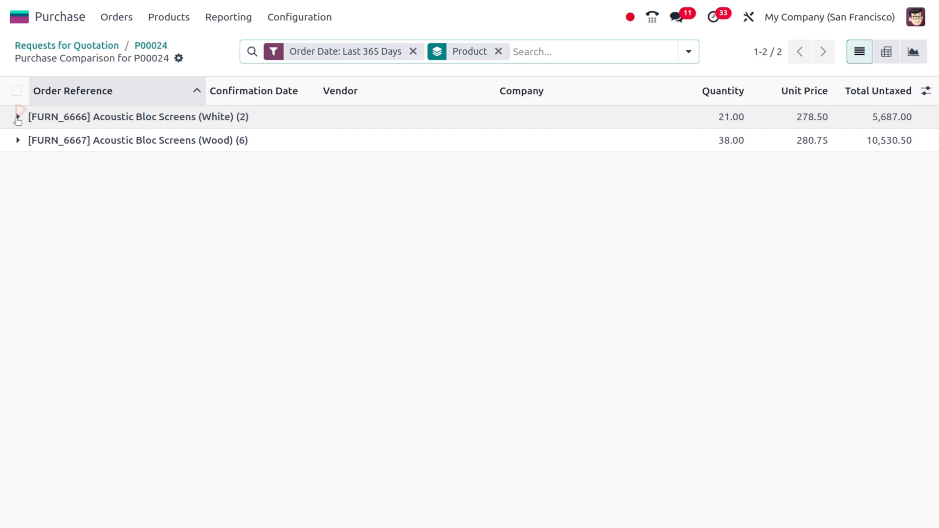
Step: Expand the White and Wood variant groups to list all vendors' orders
{"action": "left_click", "coordinate": [17, 116]}
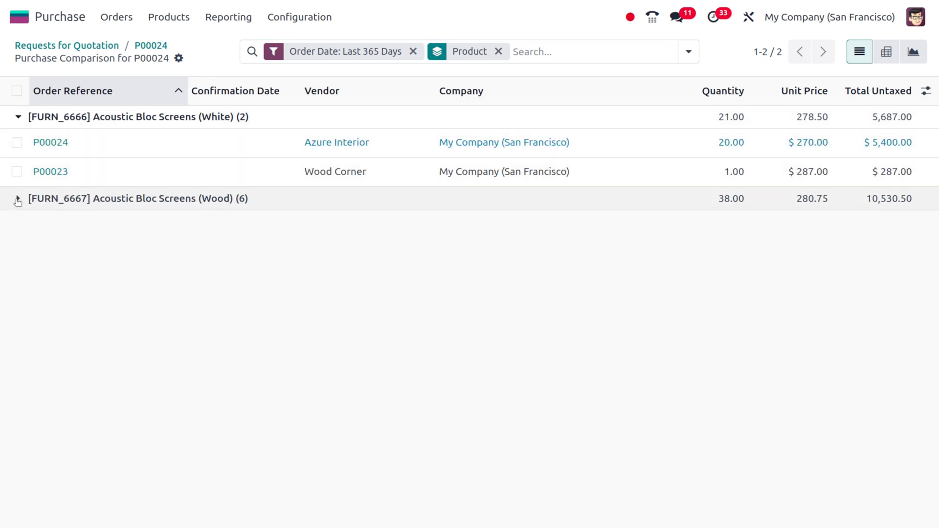
{"action": "left_click", "coordinate": [18, 198]}
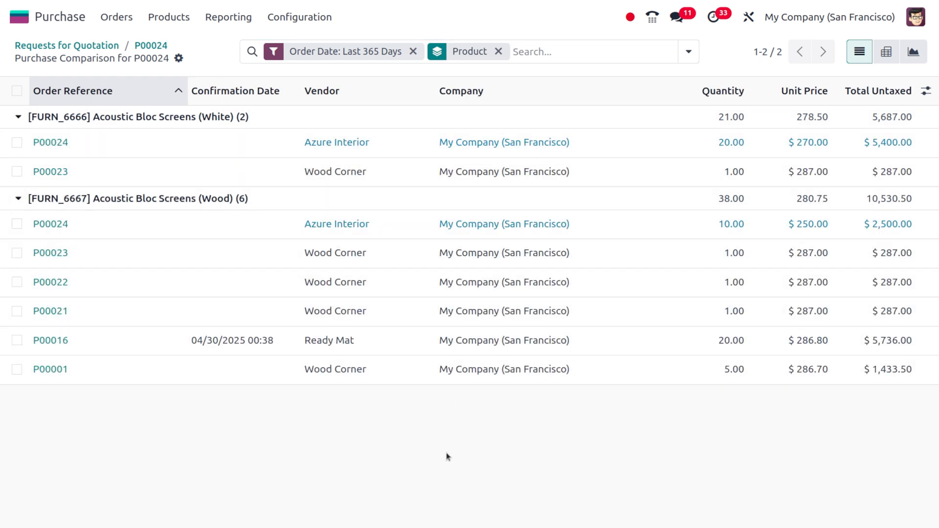
{"action": "mouse_move", "coordinate": [373, 240]}
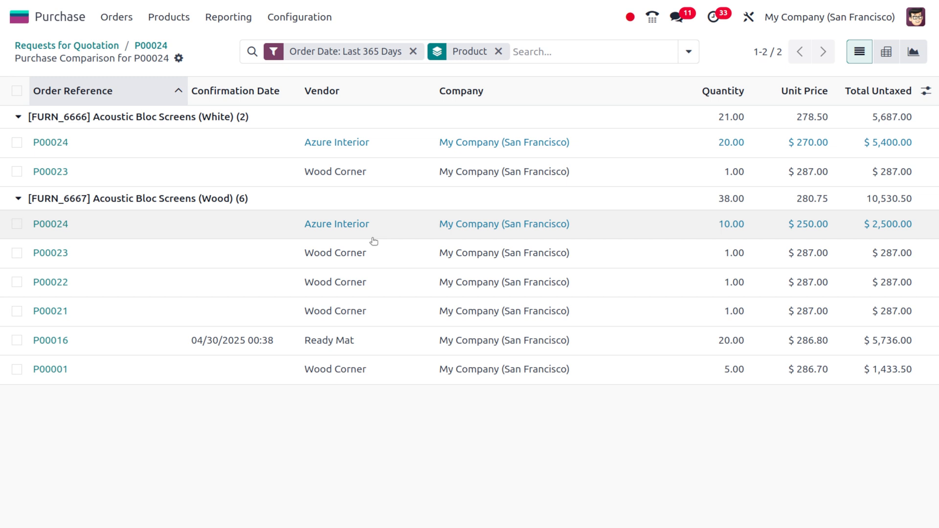
{"action": "mouse_move", "coordinate": [713, 483]}
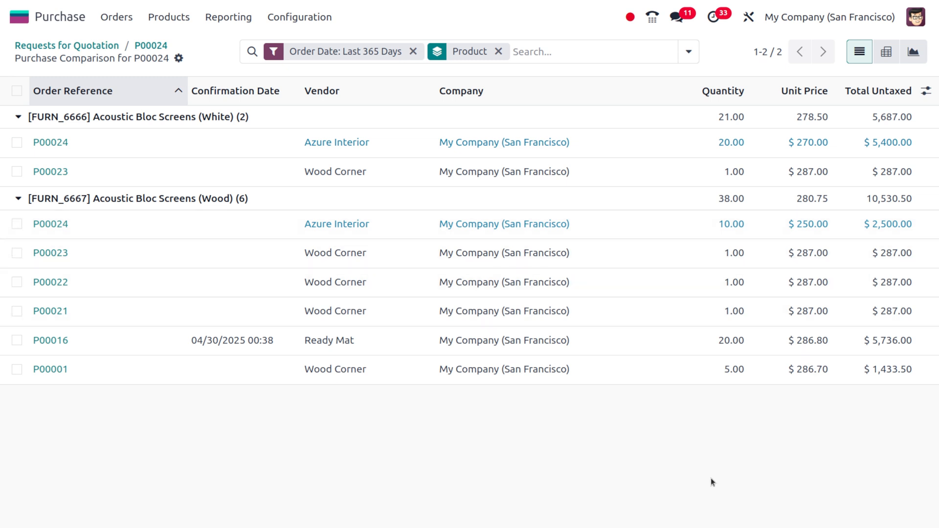
{"action": "mouse_move", "coordinate": [592, 419]}
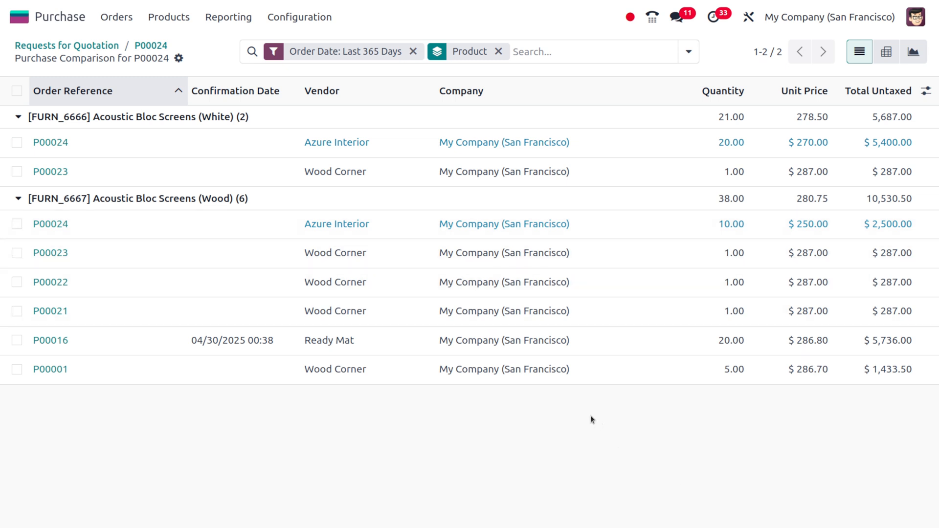